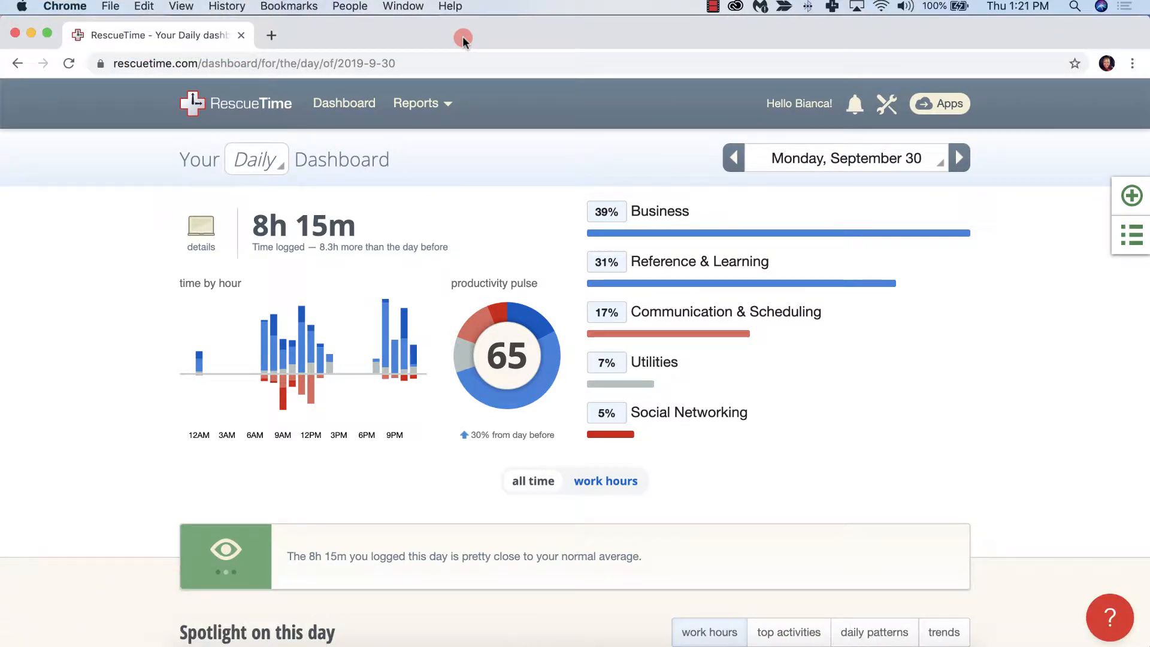
Load the Applications & Websites All Activities report for Monday, September 30 from the Reports menu
left_click(417, 103)
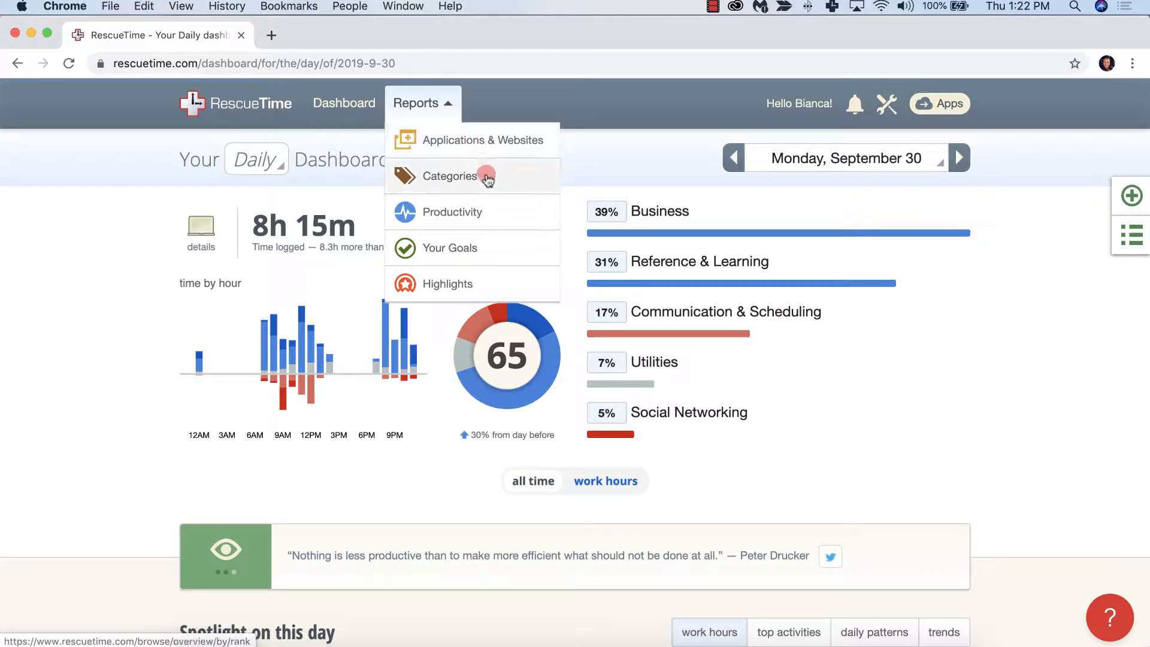
mouse_move(496, 220)
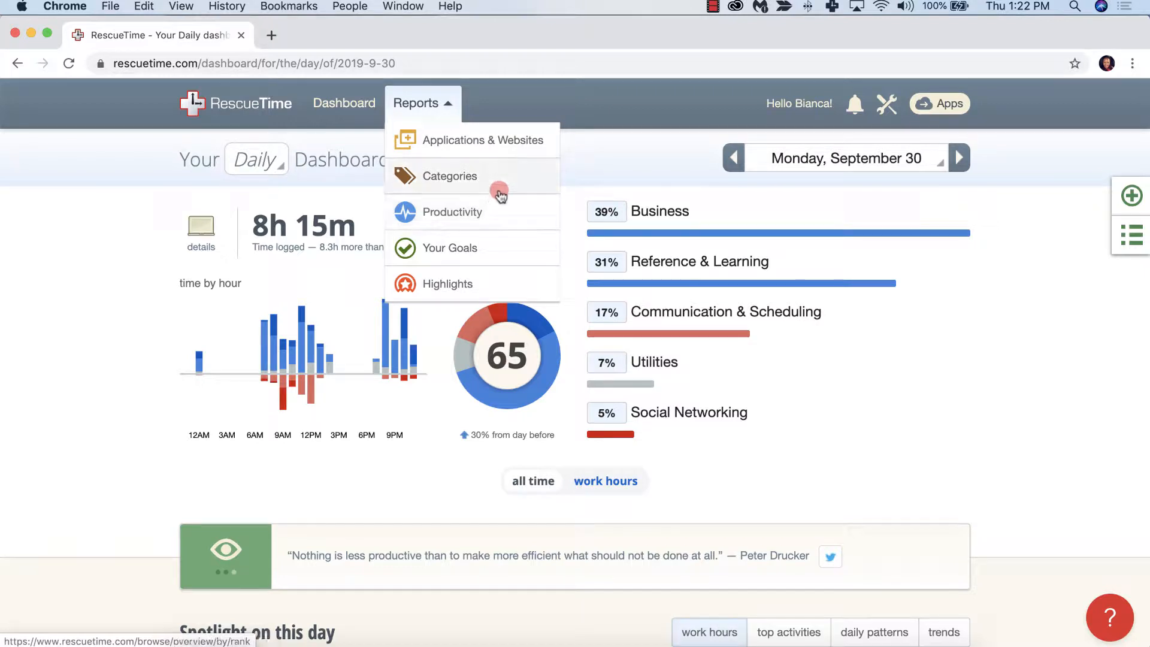
left_click(505, 151)
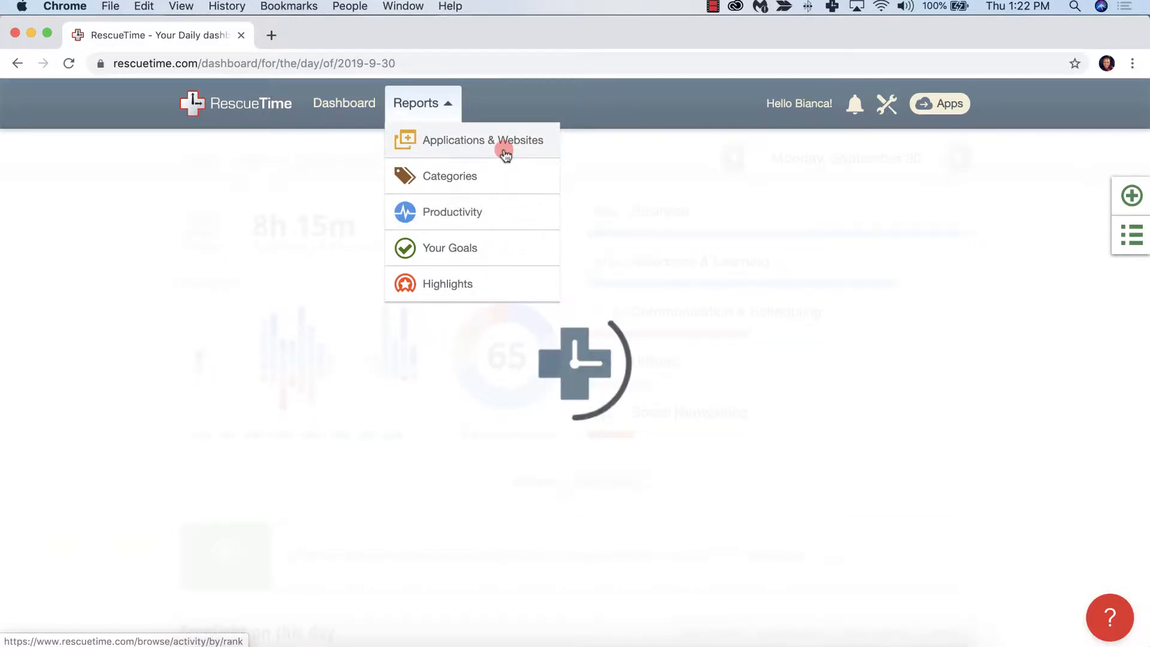
left_click(479, 139)
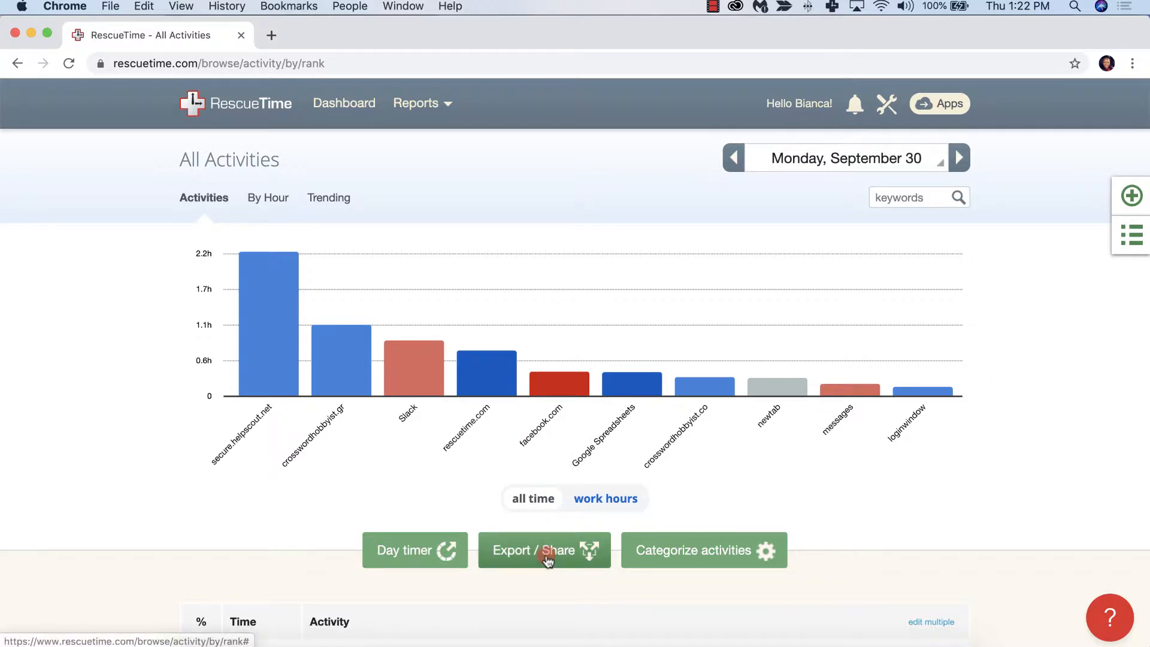
Email a copy of the report to the 'bianca' address via Export / Share and confirm it was sent
left_click(543, 550)
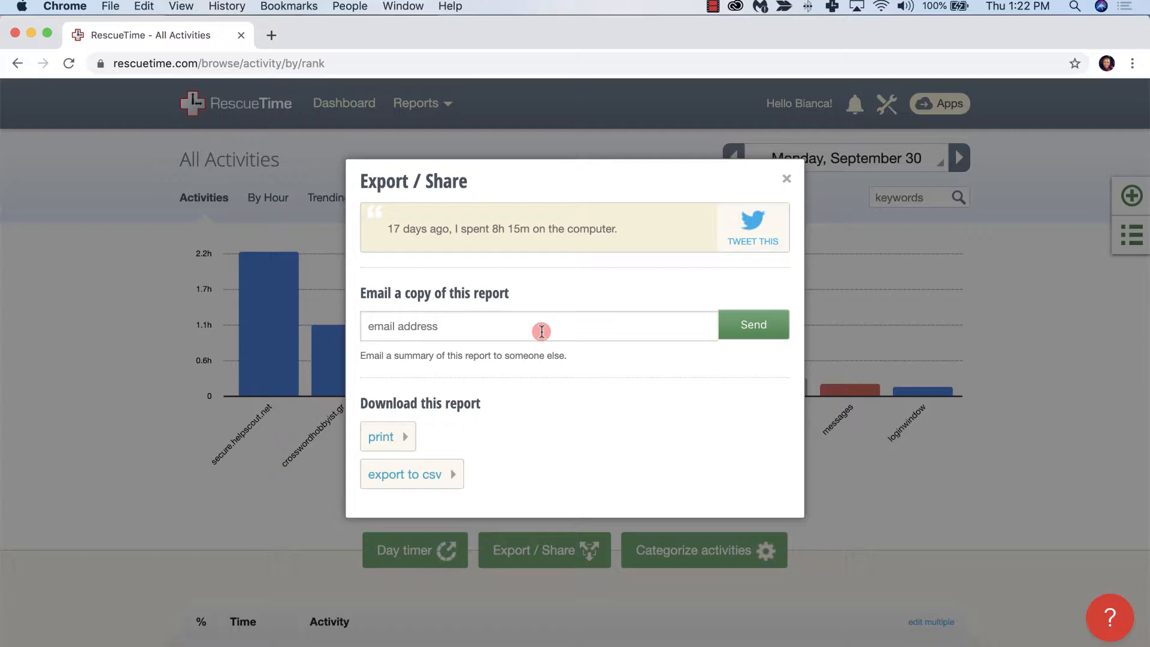
left_click(753, 323)
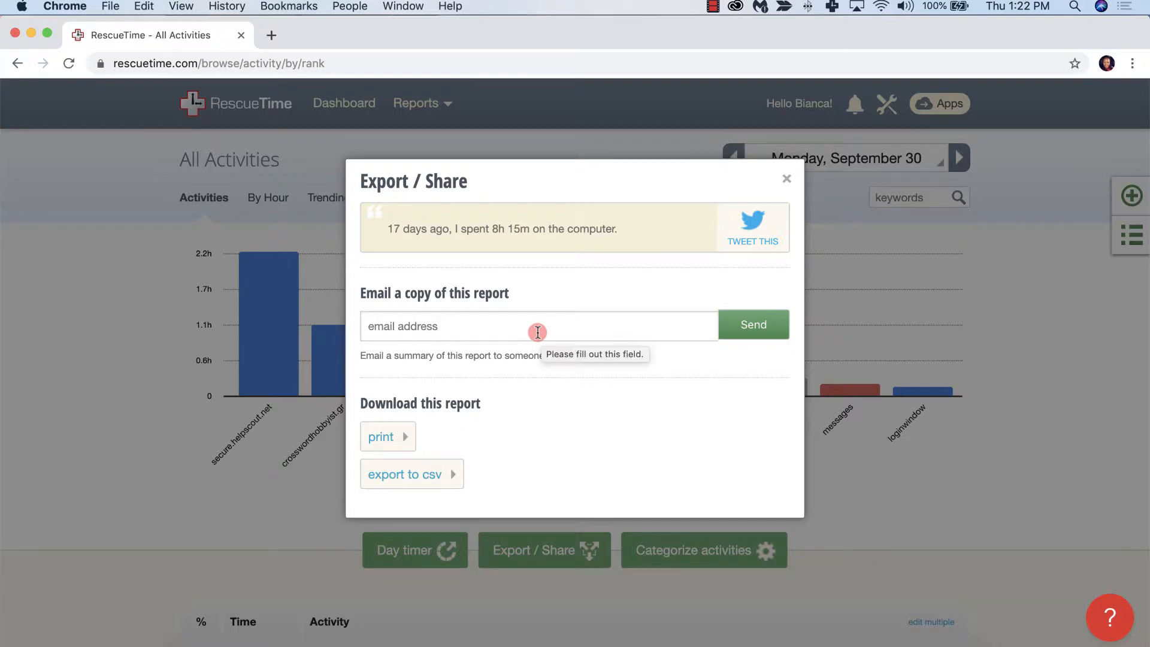
mouse_move(550, 326)
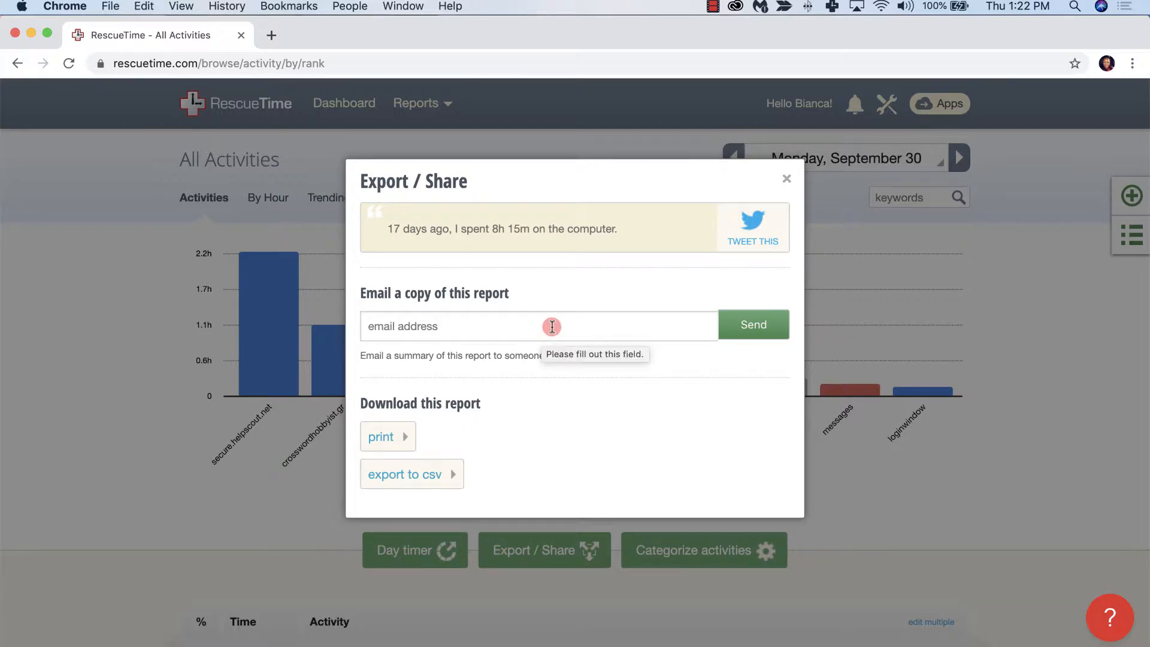
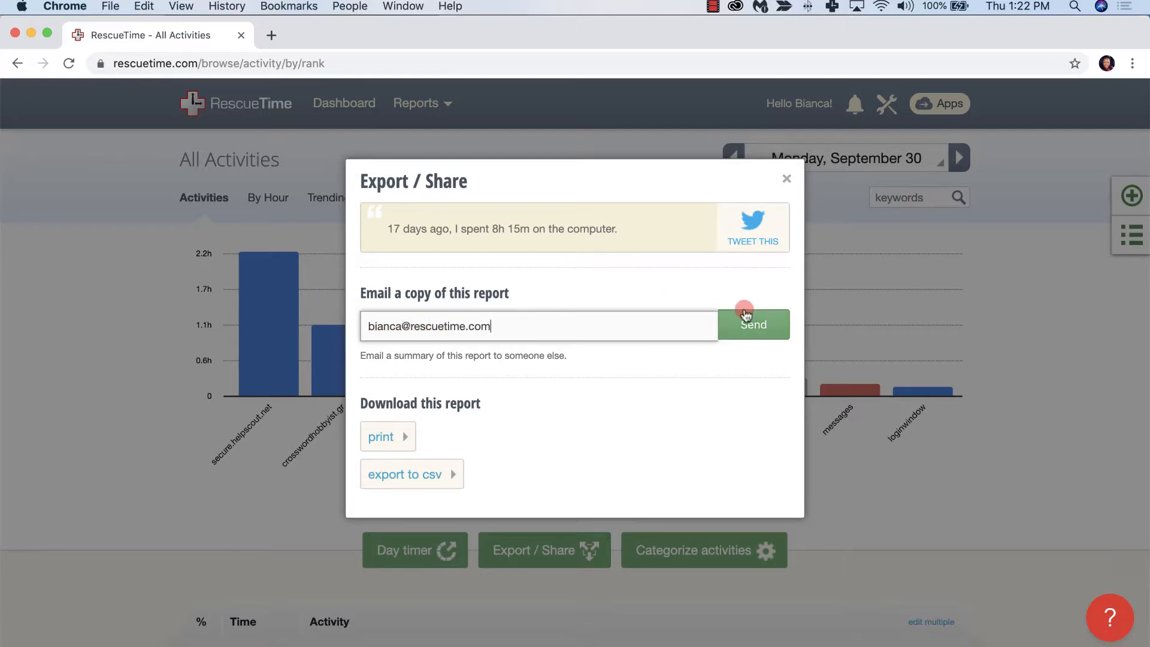
left_click(744, 323)
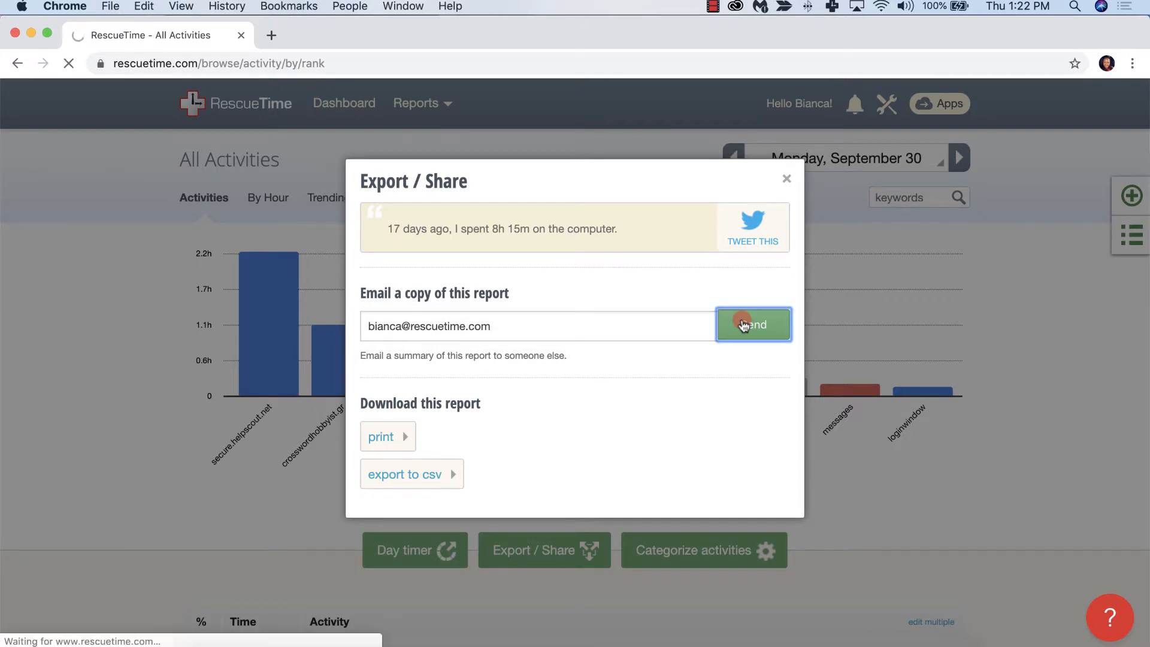
left_click(752, 325)
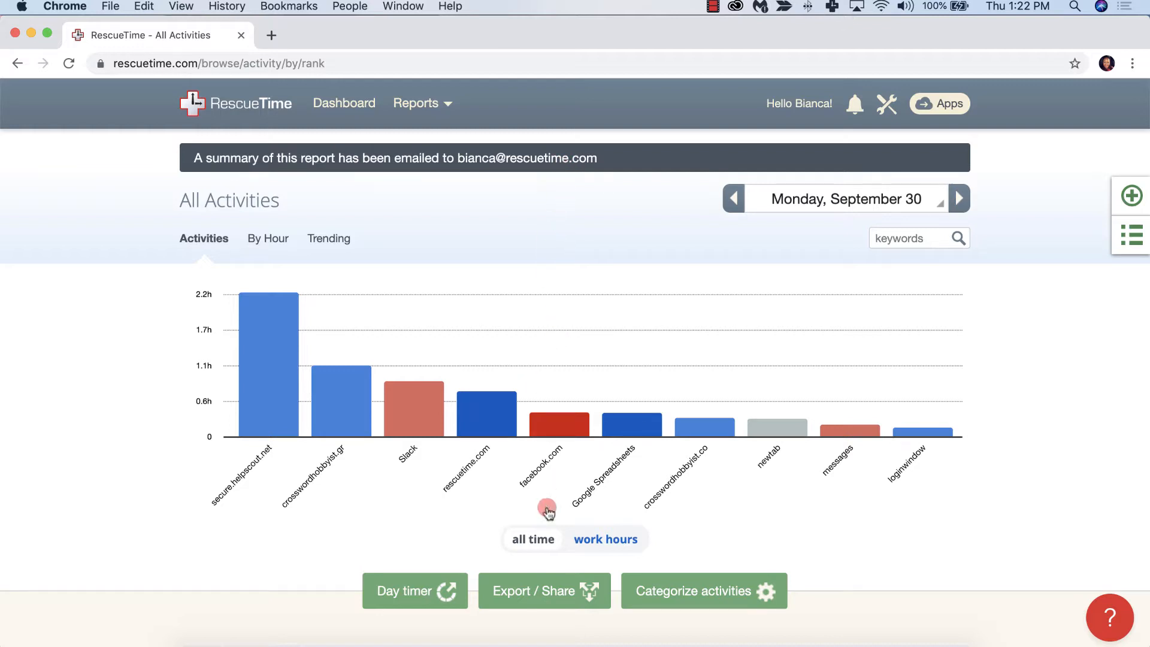
Preview the report as a printout with Destination set to Save as PDF, then cancel it
left_click(540, 591)
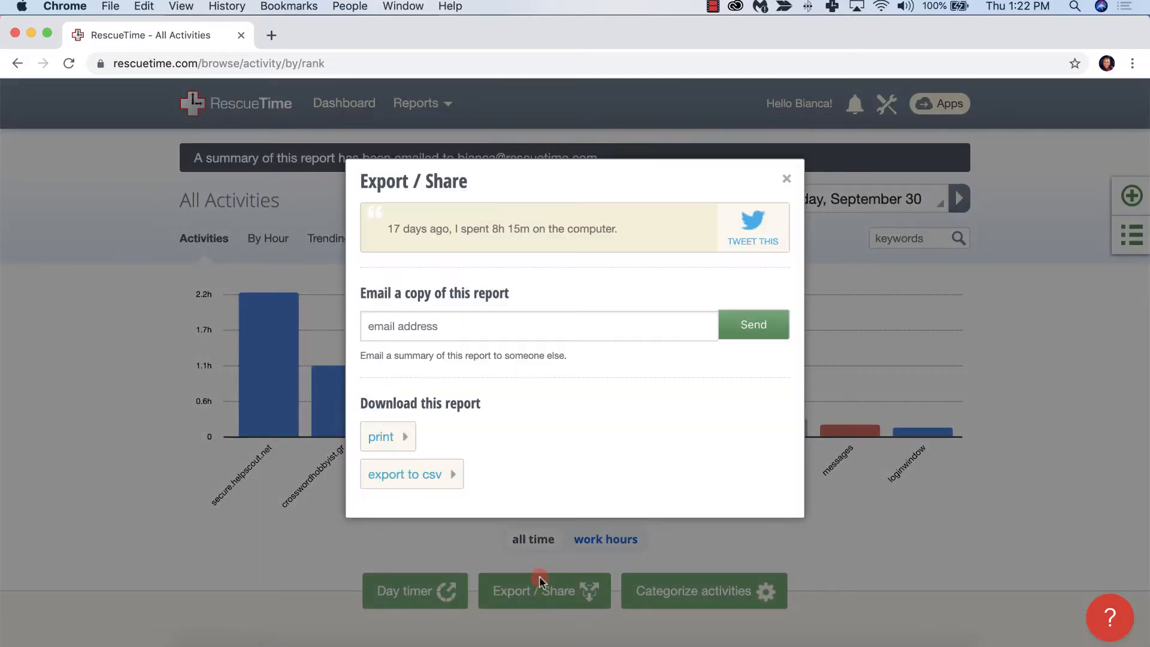
left_click(381, 436)
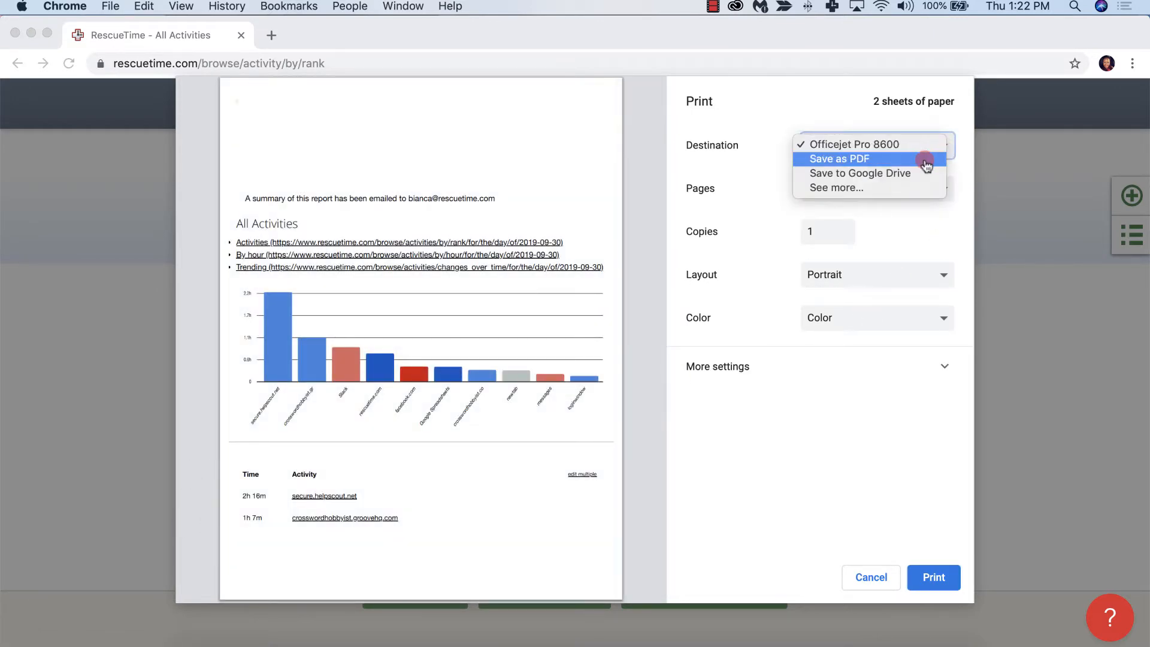
left_click(841, 158)
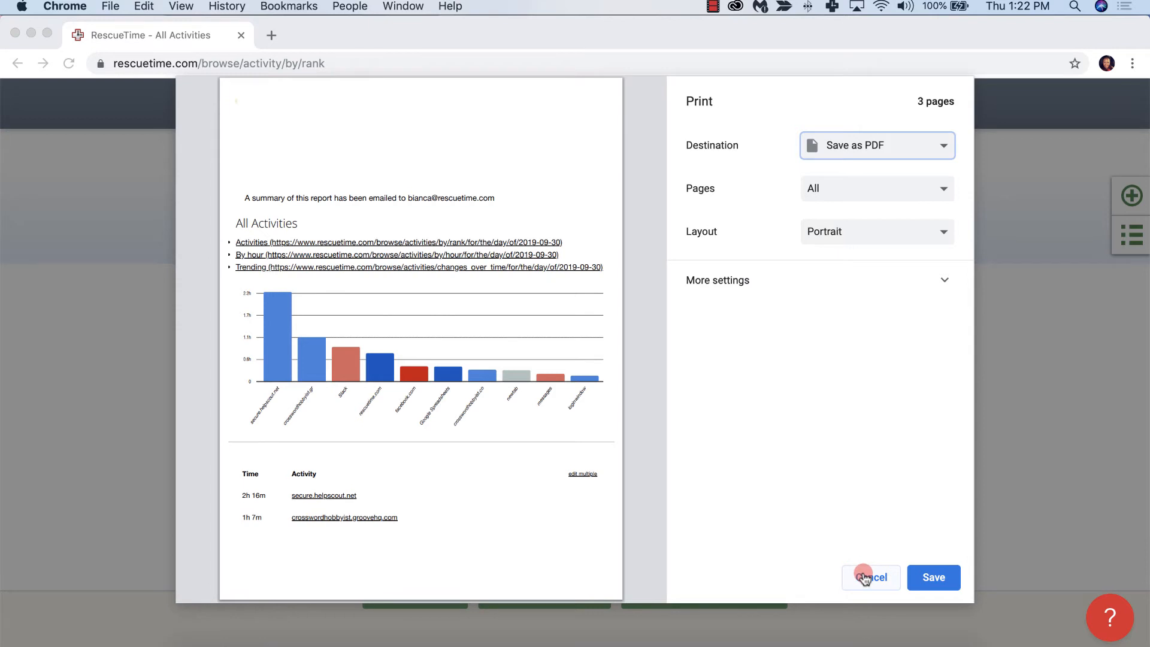
left_click(869, 577)
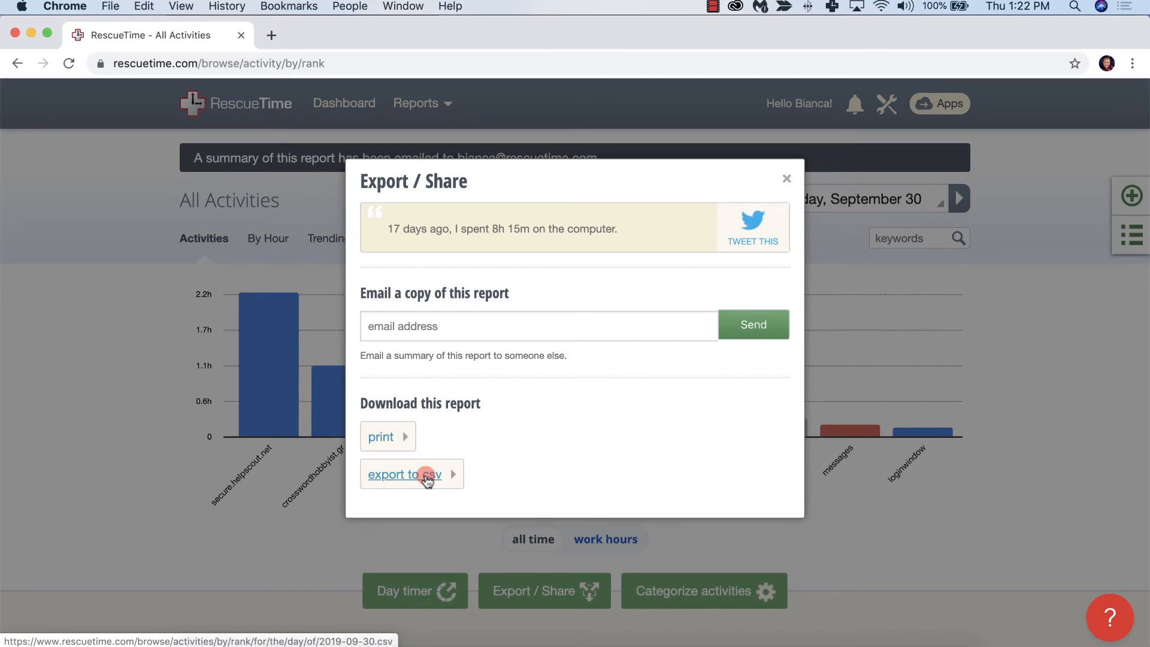
Choose the export to CSV download from the reopened Export / Share options
left_click(426, 475)
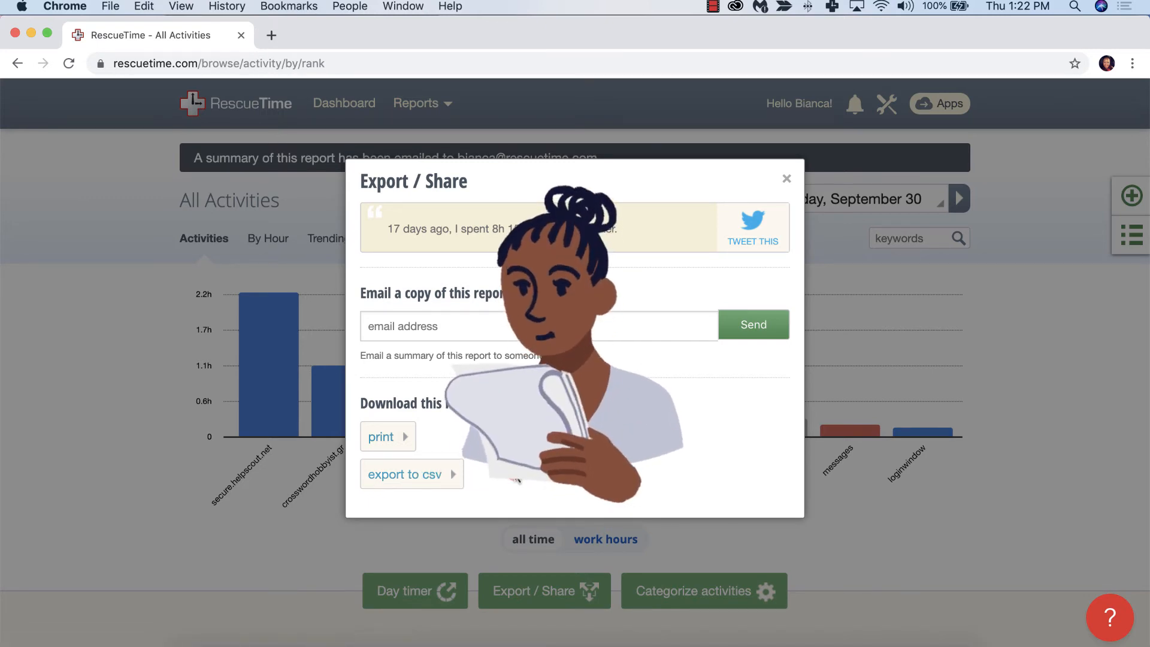